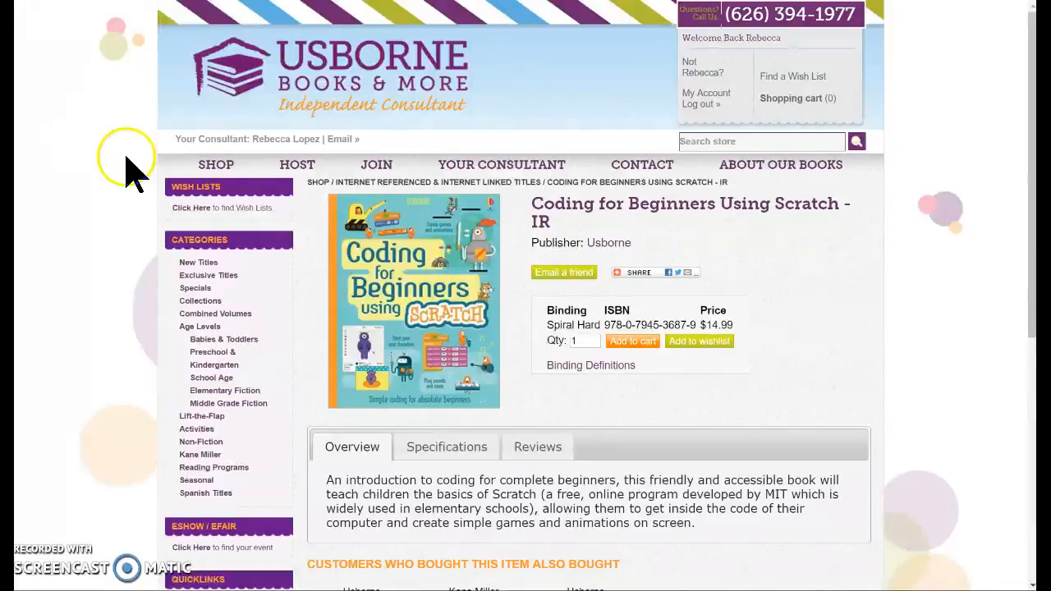
{"action": "mouse_move", "coordinate": [86, 251]}
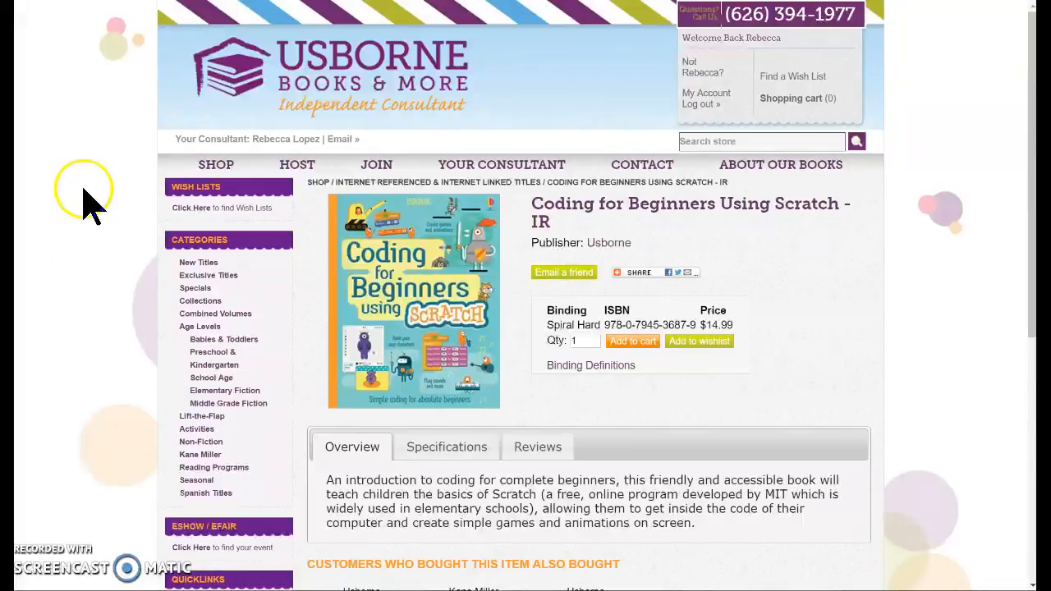
{"action": "mouse_move", "coordinate": [123, 66]}
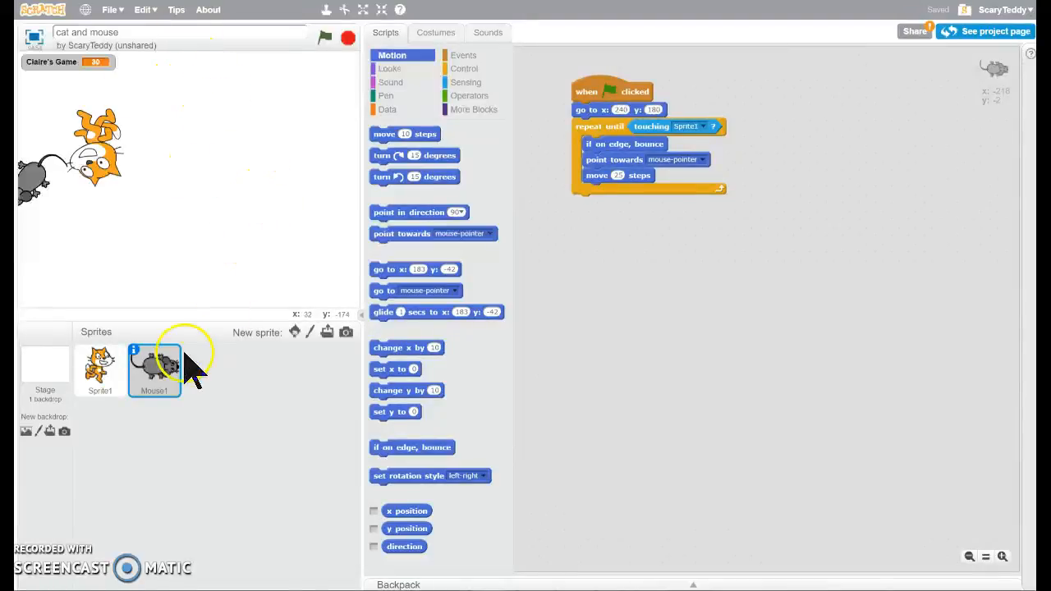
Step: Show the cat's chase script, drag the cat away from the mouse, and run the game
{"action": "left_click", "coordinate": [100, 371]}
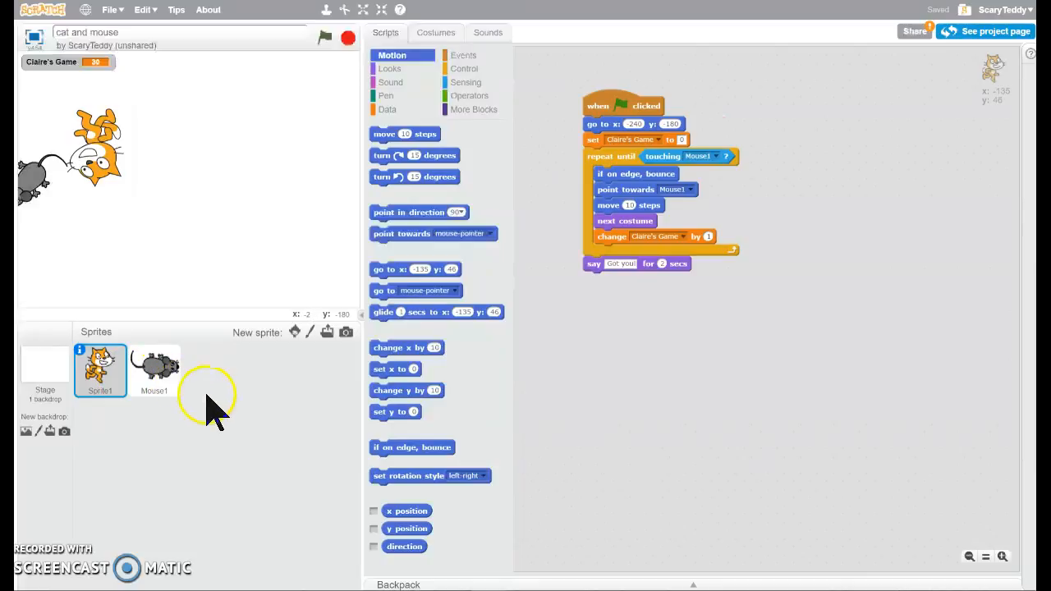
{"action": "mouse_move", "coordinate": [279, 423]}
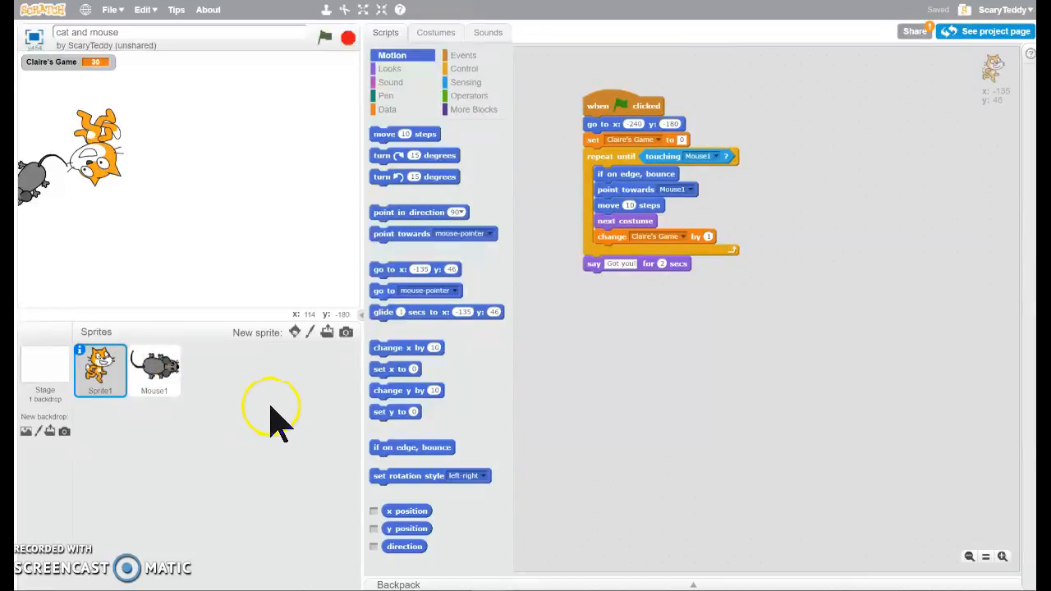
{"action": "mouse_move", "coordinate": [682, 362]}
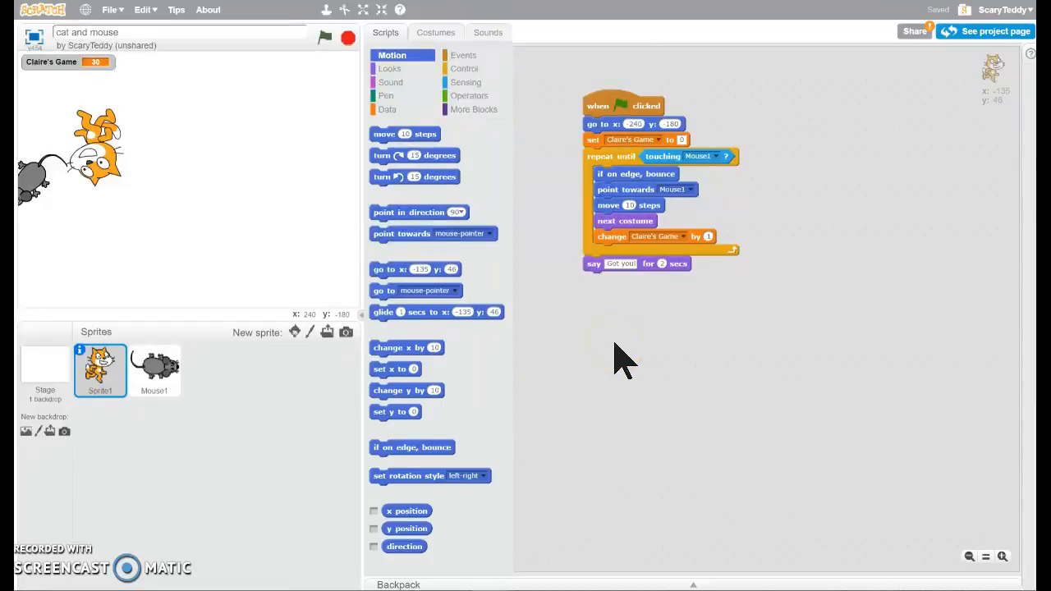
{"action": "left_click", "coordinate": [620, 370]}
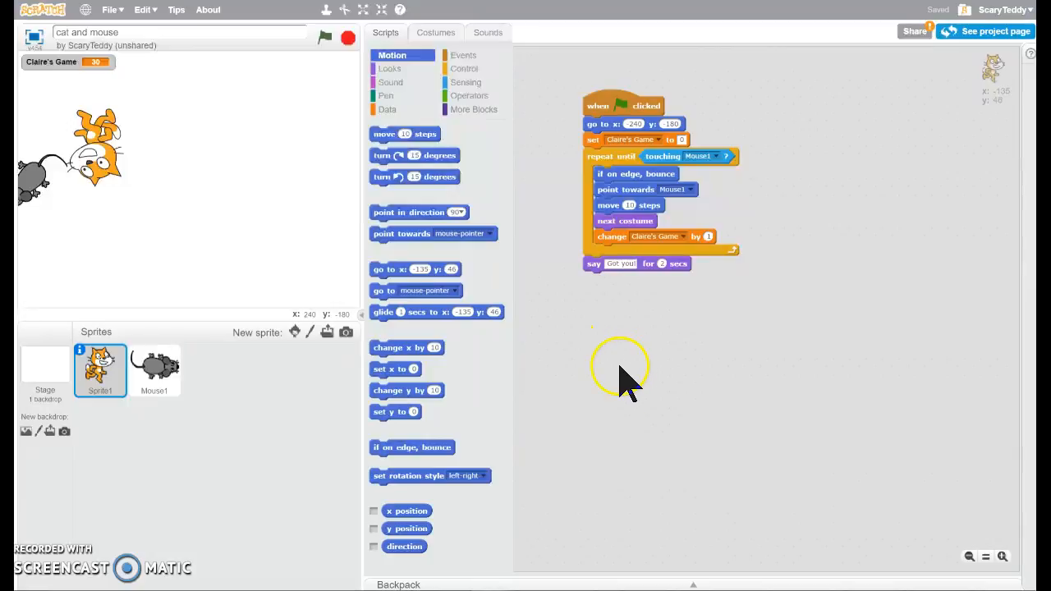
{"action": "mouse_move", "coordinate": [333, 263]}
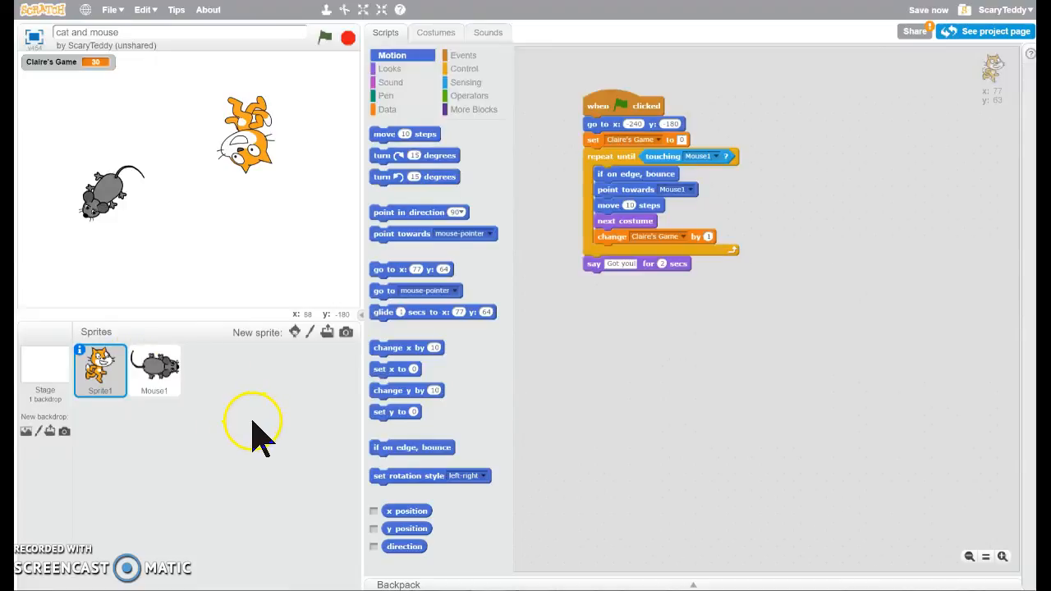
{"action": "mouse_move", "coordinate": [250, 353]}
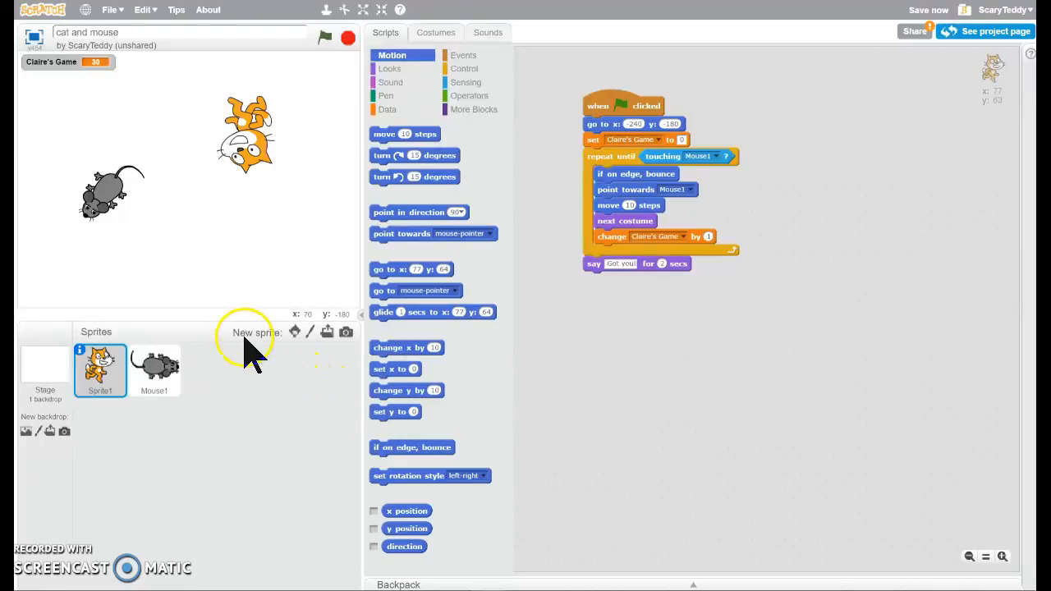
{"action": "mouse_move", "coordinate": [649, 156]}
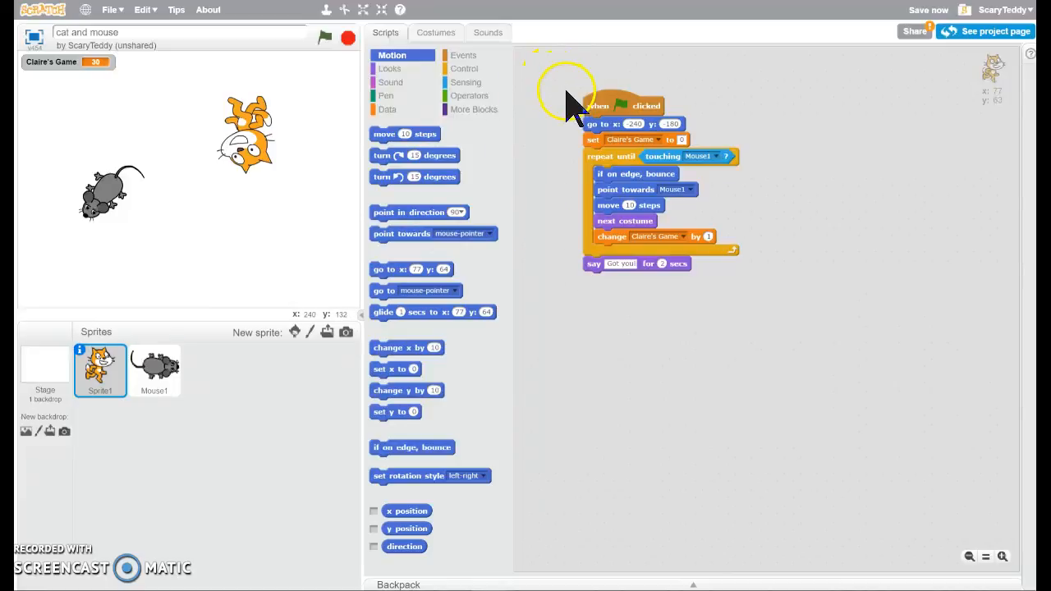
{"action": "left_click", "coordinate": [591, 111]}
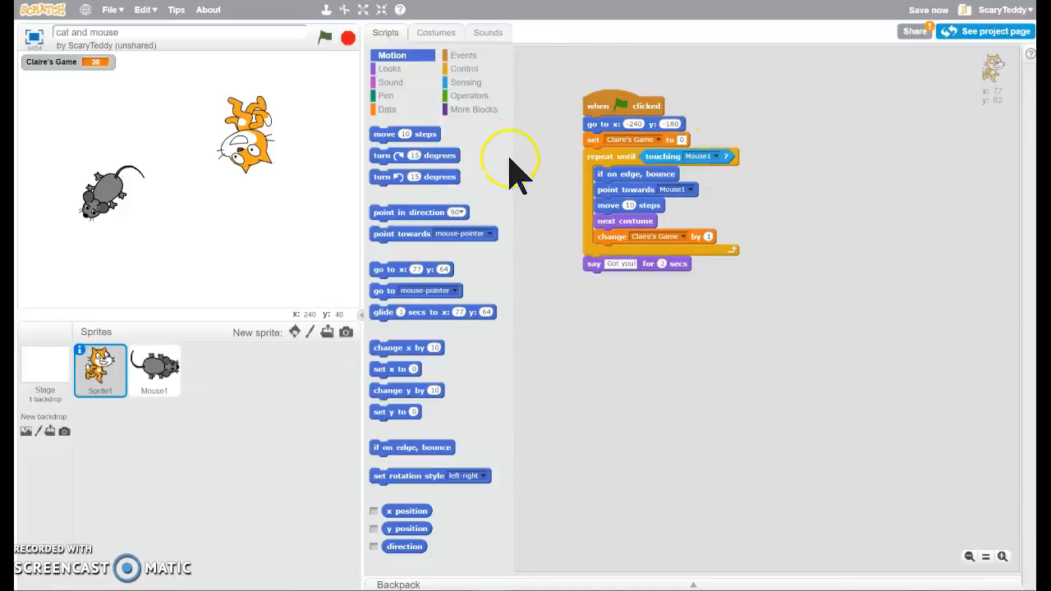
{"action": "mouse_move", "coordinate": [403, 74]}
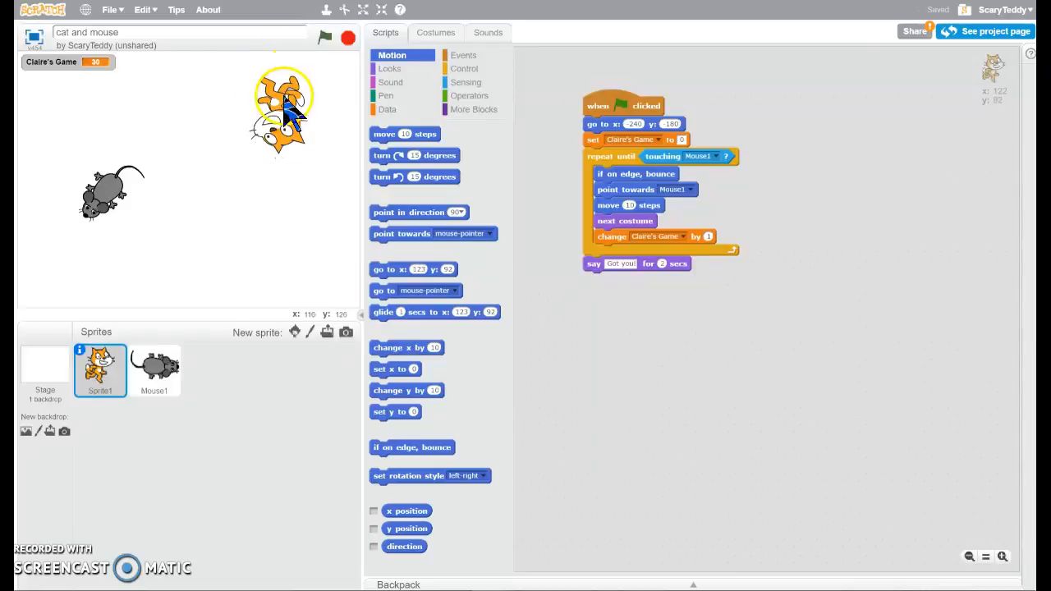
{"action": "left_click", "coordinate": [324, 38]}
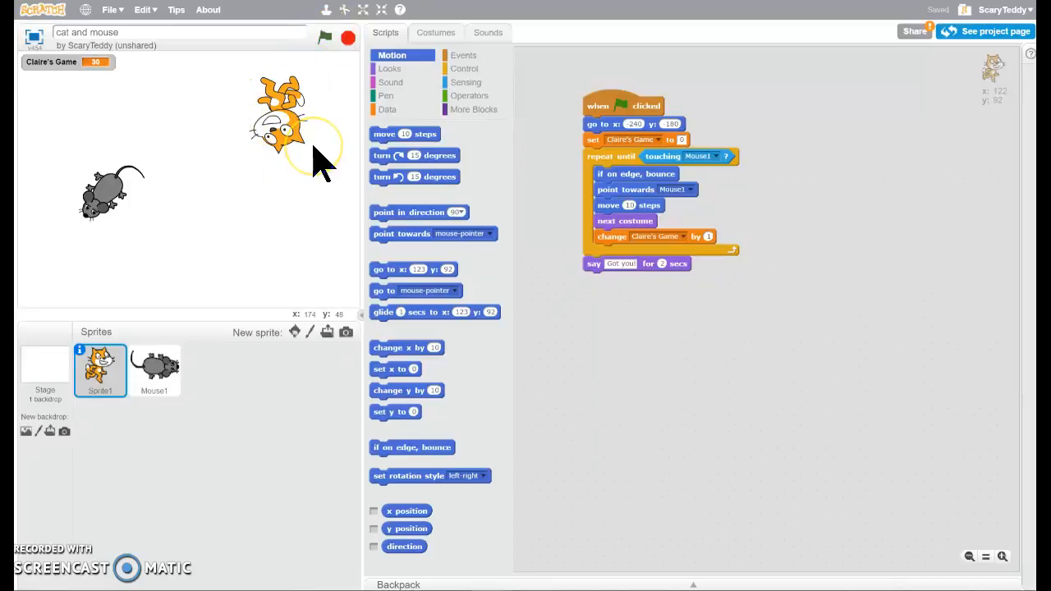
{"action": "mouse_move", "coordinate": [530, 177]}
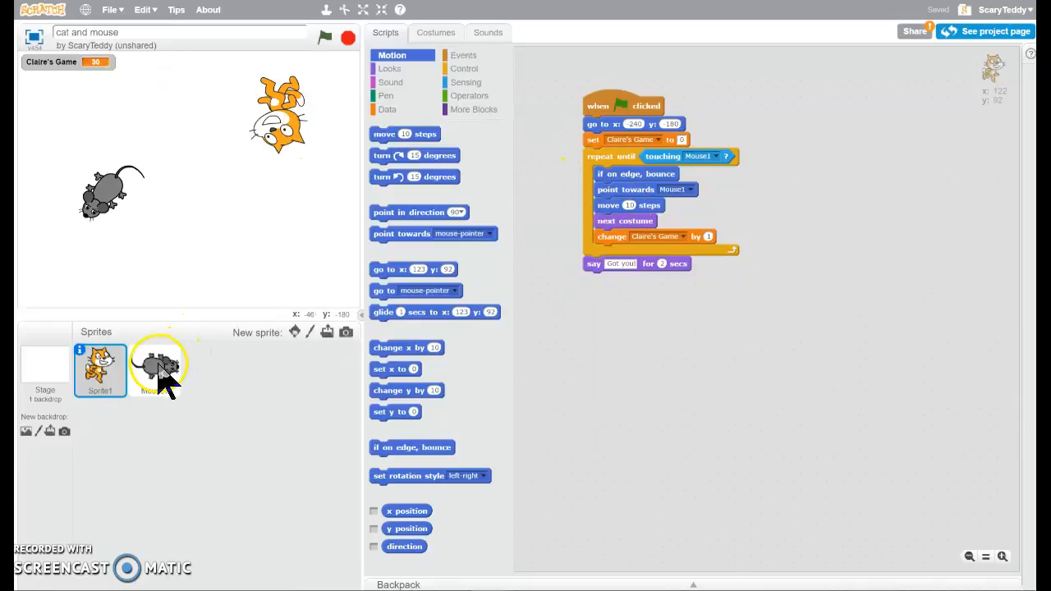
Step: View Mouse1's pointer-following script and browse the Looks and other block categories
{"action": "left_click", "coordinate": [155, 370]}
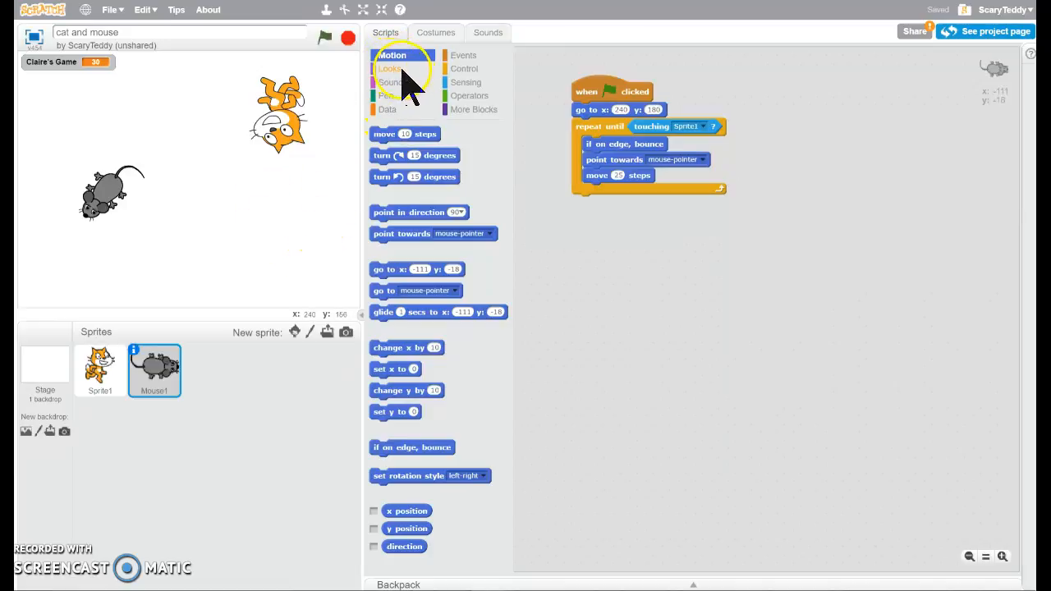
{"action": "left_click", "coordinate": [390, 83]}
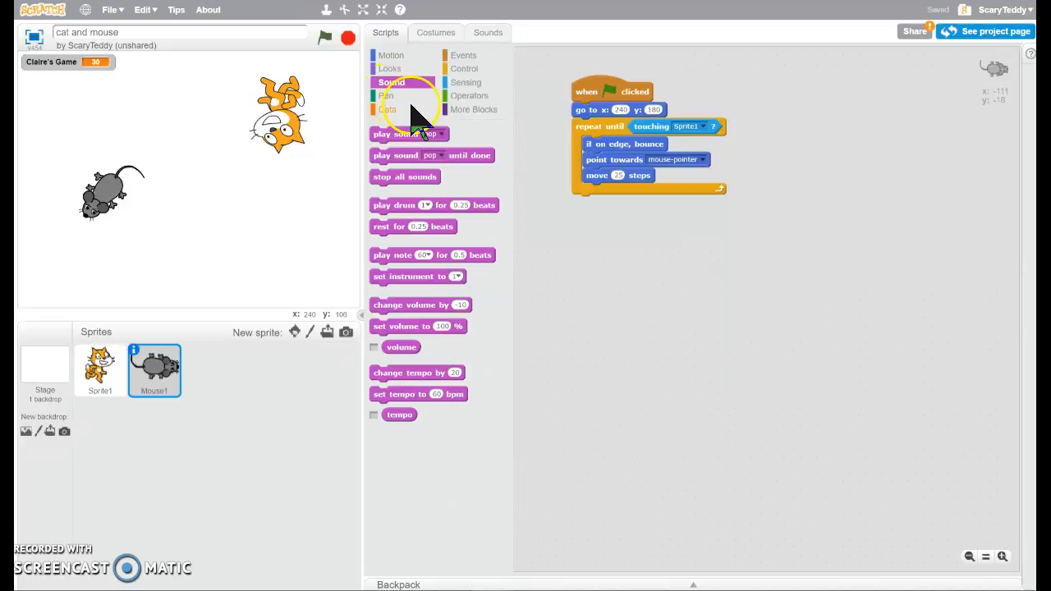
{"action": "left_click", "coordinate": [471, 68]}
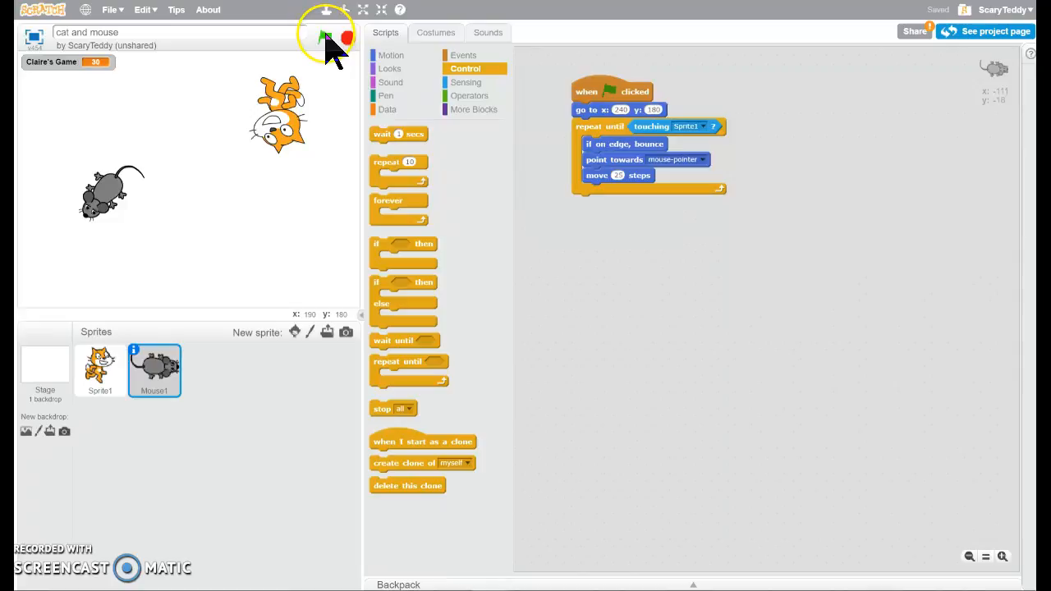
Step: Start the cat and mouse game with the green flag
{"action": "left_click", "coordinate": [325, 38]}
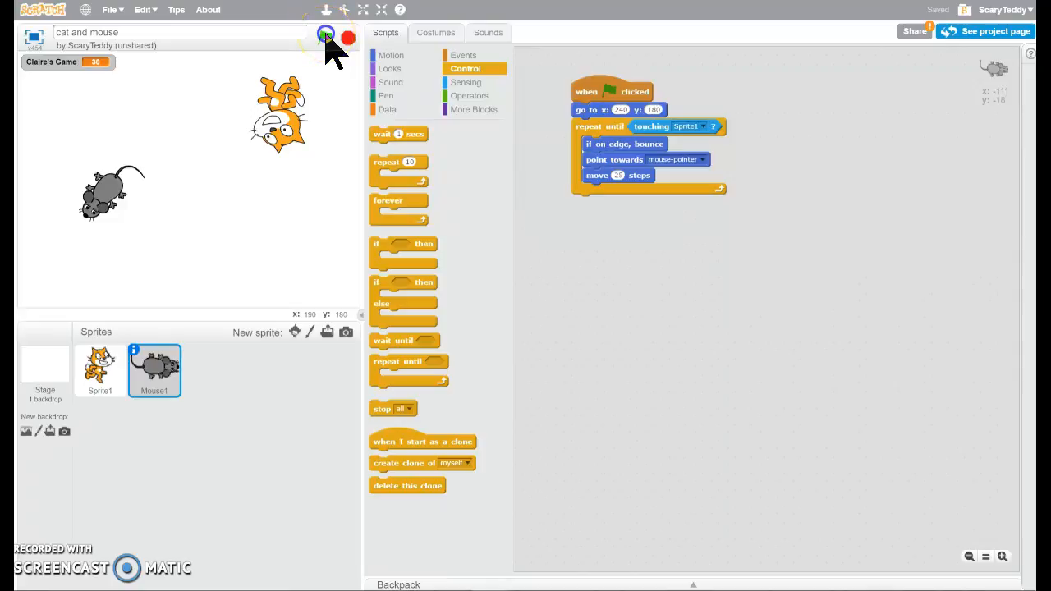
{"action": "left_click", "coordinate": [326, 37]}
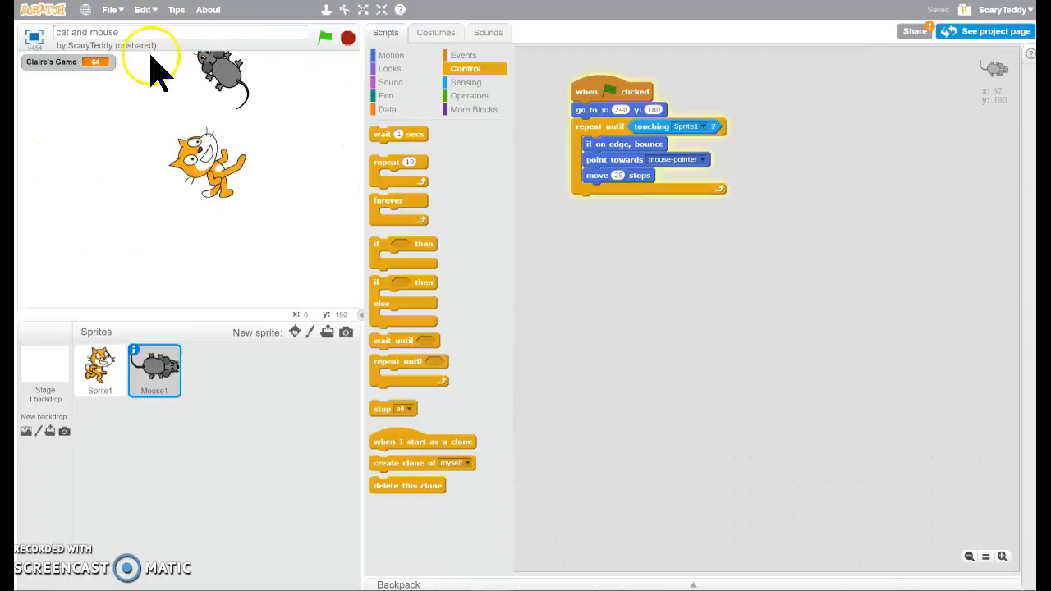
{"action": "left_click", "coordinate": [324, 37]}
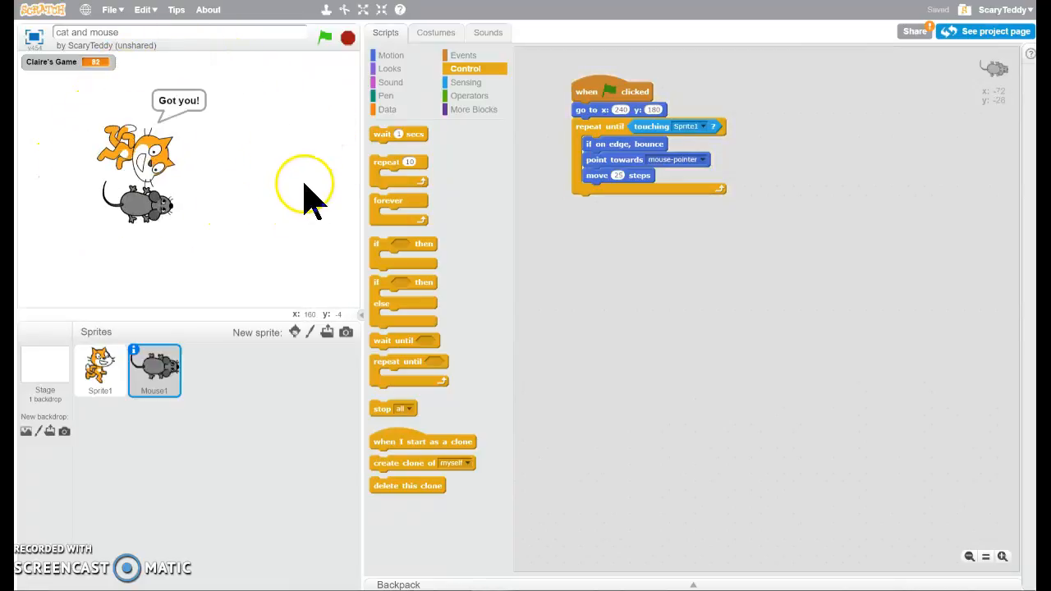
{"action": "mouse_move", "coordinate": [206, 124]}
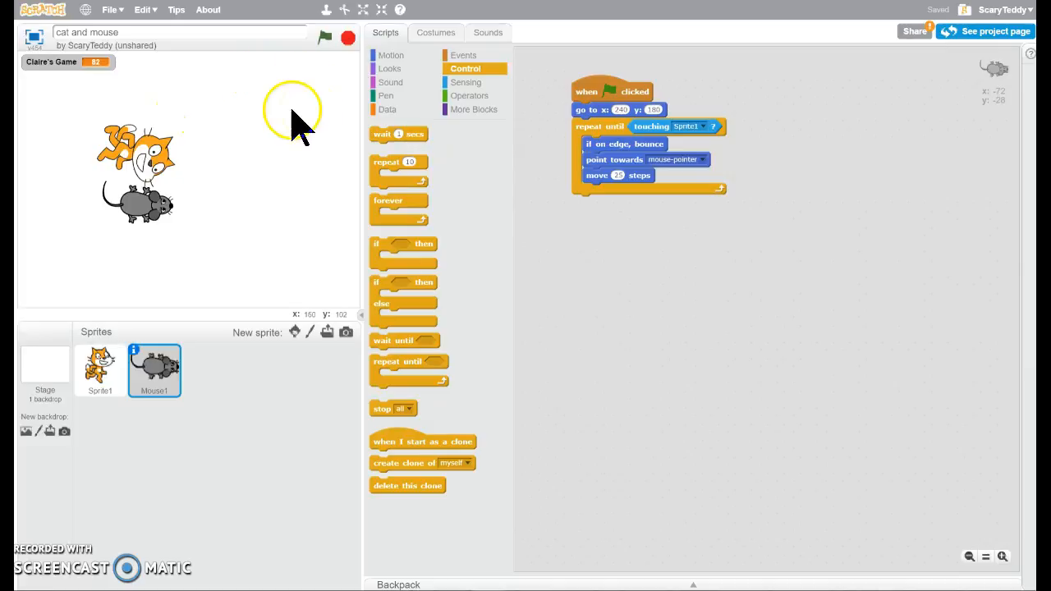
Step: Rerun the game until the cat says 'Got you!', then scroll the Usborne book page
{"action": "left_click", "coordinate": [326, 37]}
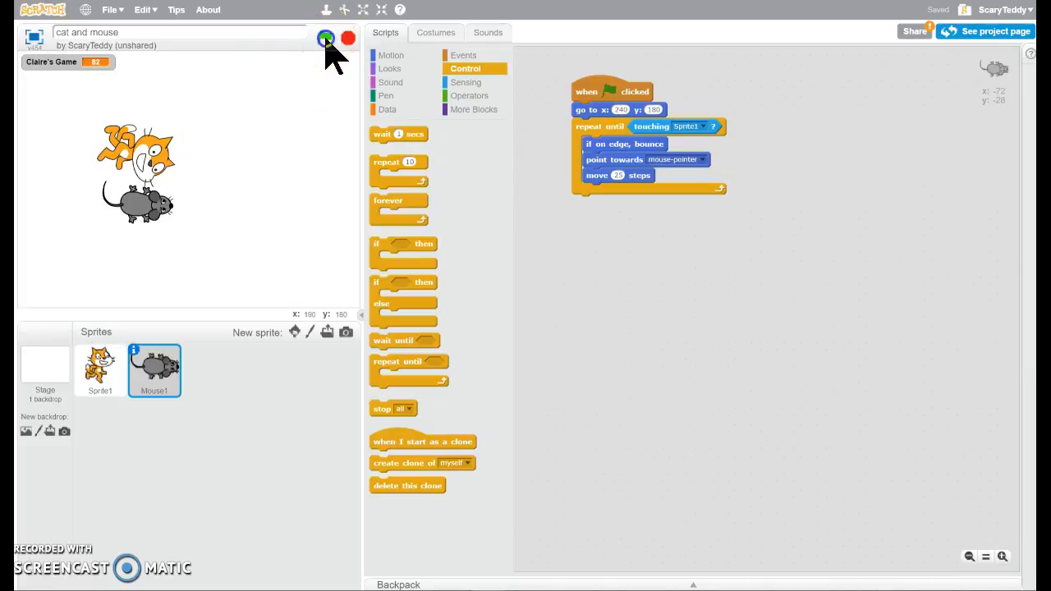
{"action": "left_click", "coordinate": [327, 37]}
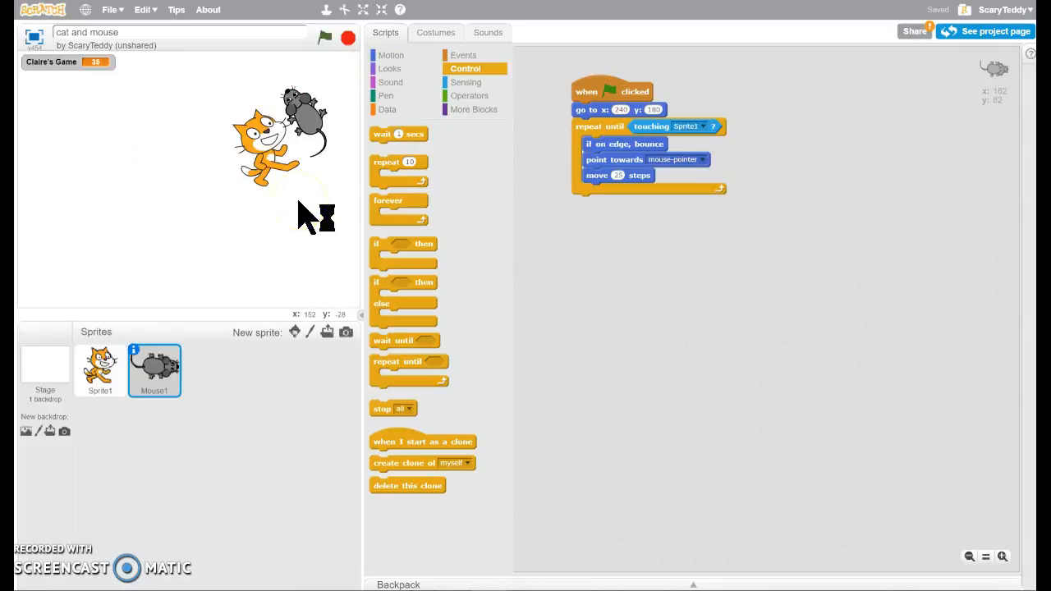
{"action": "mouse_move", "coordinate": [308, 221]}
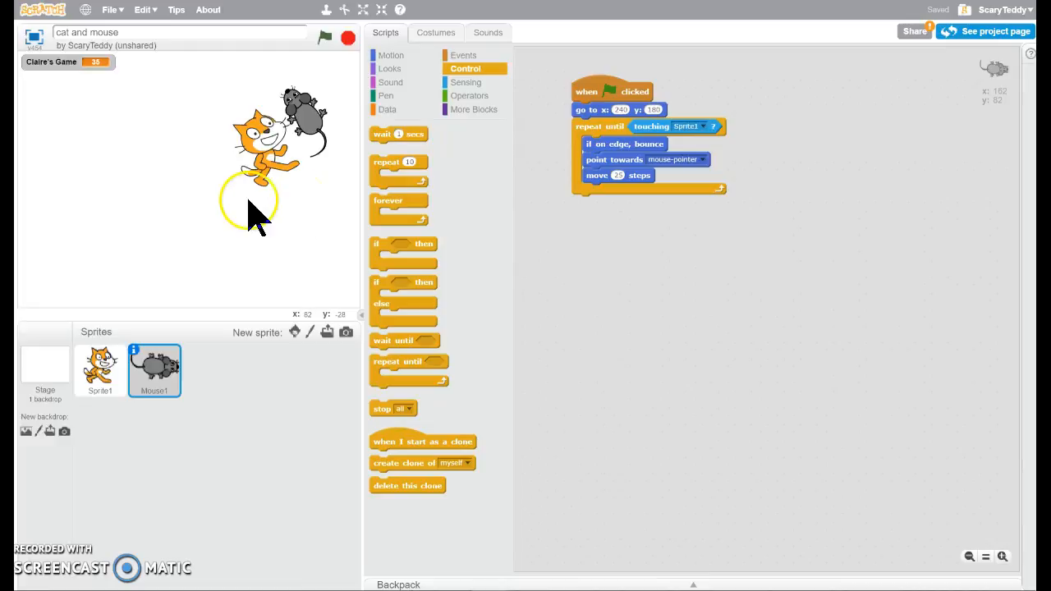
{"action": "mouse_move", "coordinate": [234, 226]}
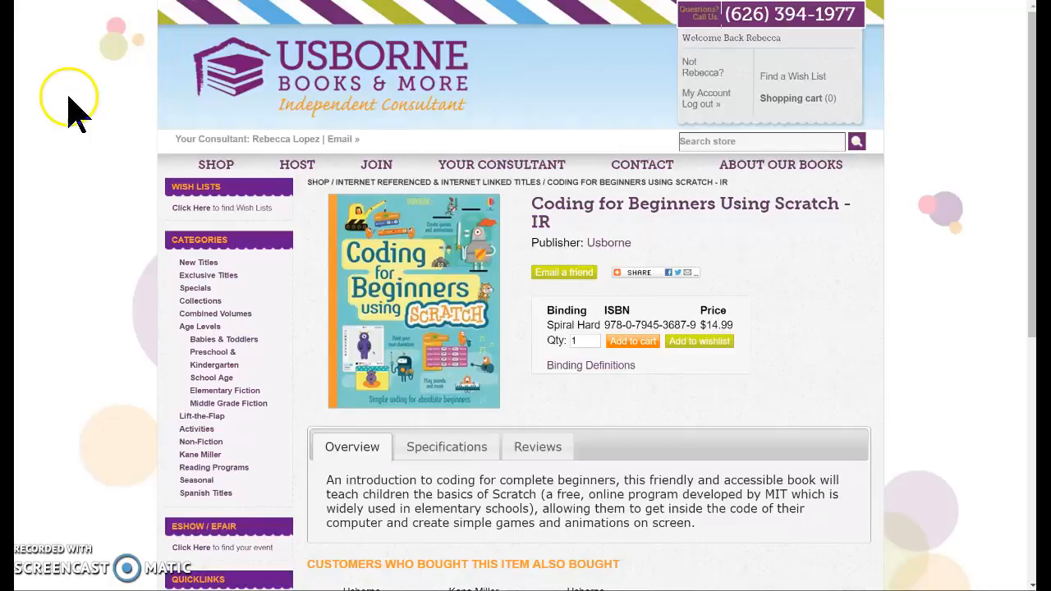
{"action": "scroll", "scroll_direction": "down", "scroll_amount": 3}
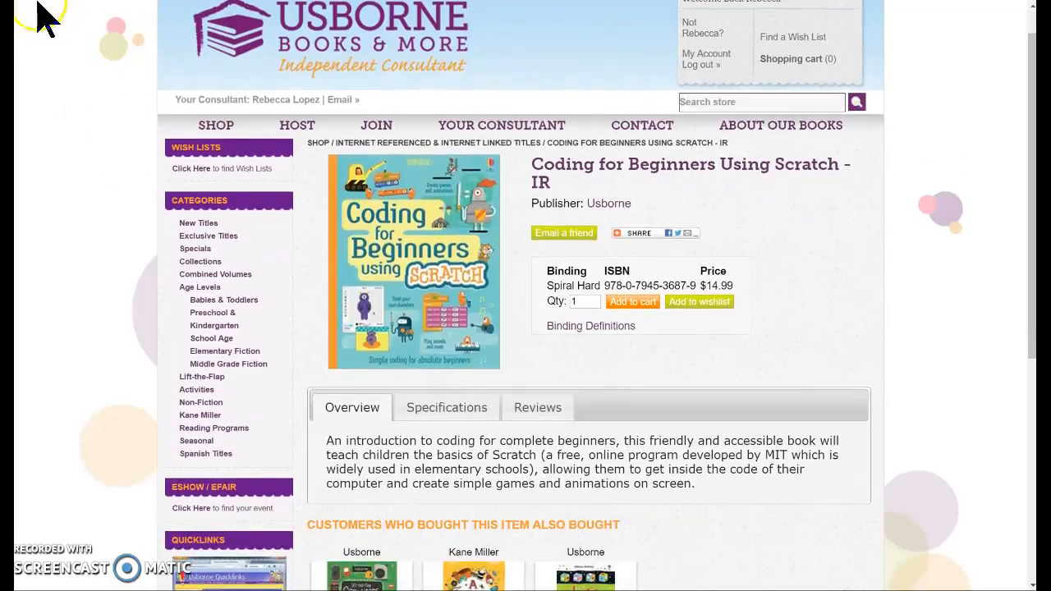